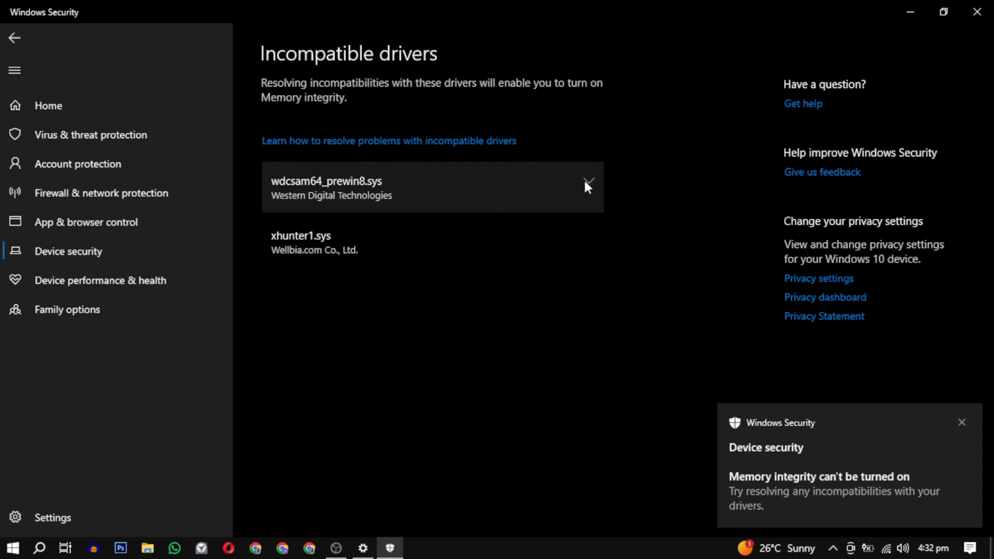
- Expand the wdcsam64_prewin8.sys entry to show its details, including published name oem48.inf
{"action": "left_click", "coordinate": [588, 186]}
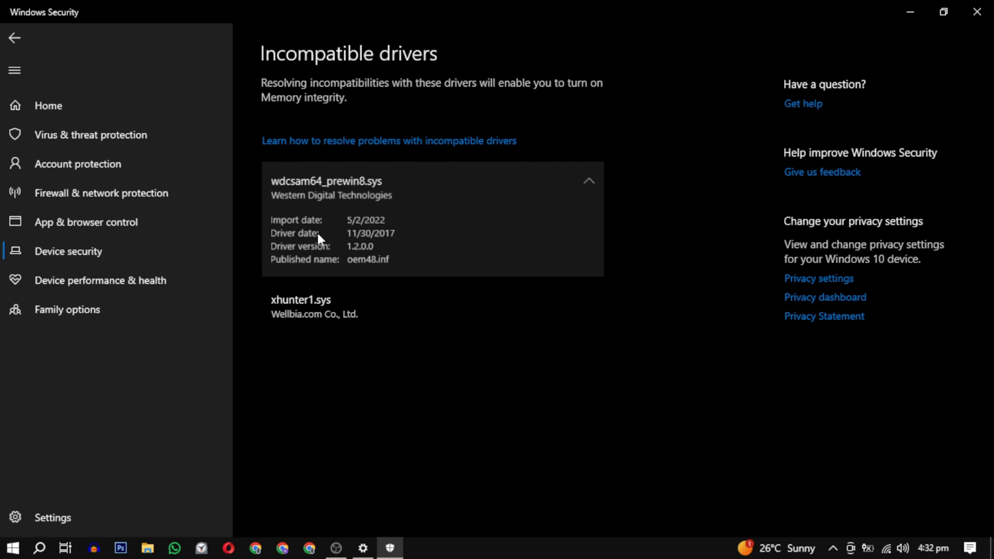
{"action": "mouse_move", "coordinate": [395, 249]}
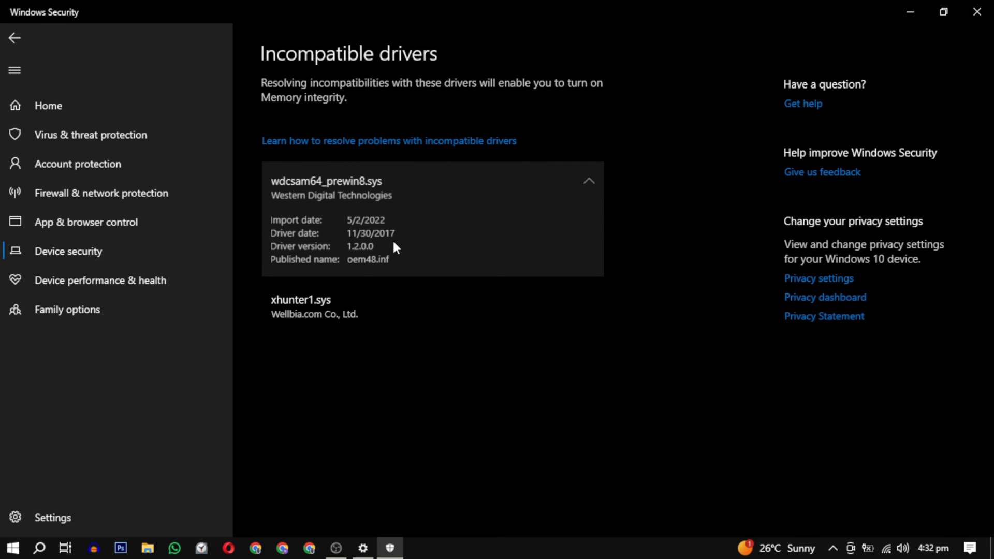
{"action": "mouse_move", "coordinate": [372, 244]}
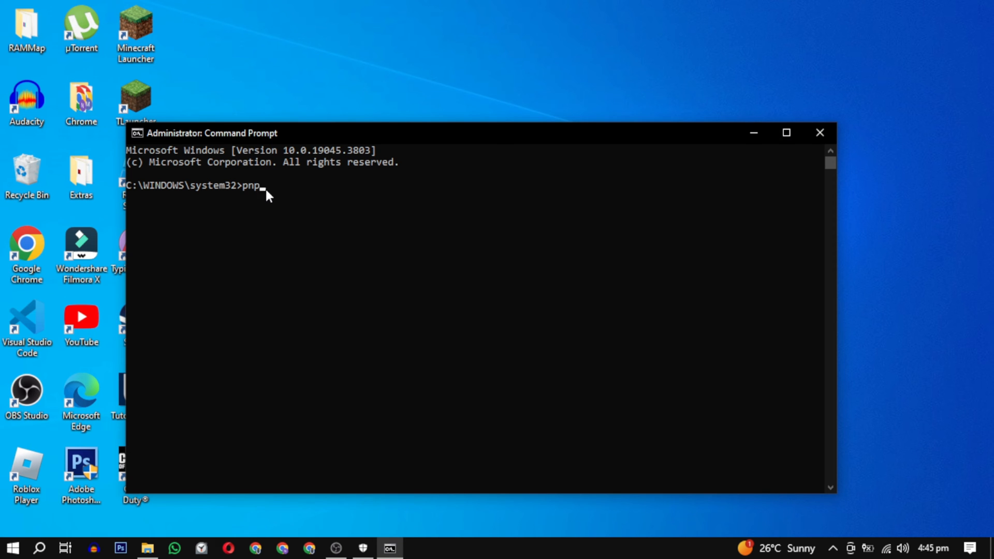
- Run pnputil /enum-drivers to list all installed driver packages, including Western Digital's oem48.inf
{"action": "type", "text": "util /enum-dr"}
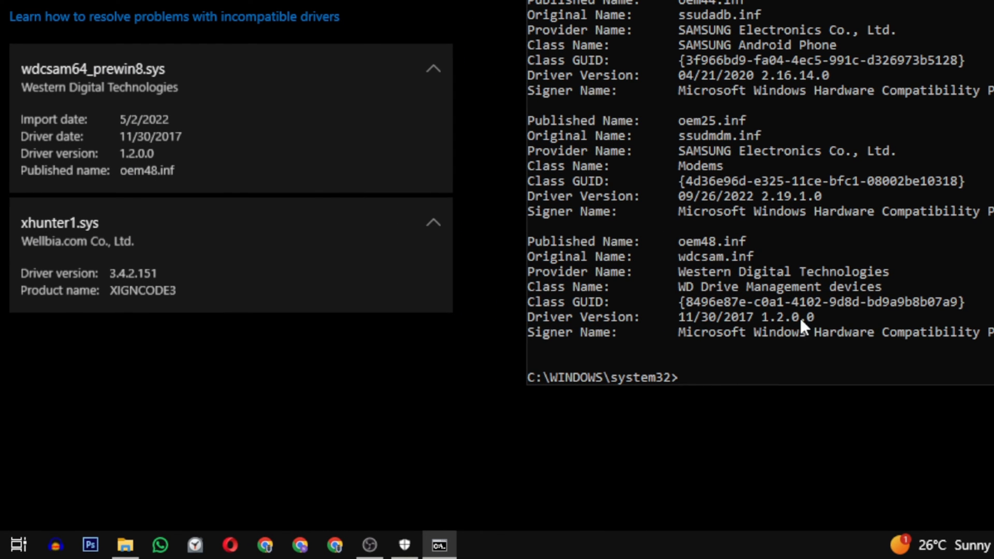
- Run pnputil /delete-driver oem48.inf /uninstall /force so the package is uninstalled and deleted successfully
{"action": "type", "text": "pnputil /delete-driver"}
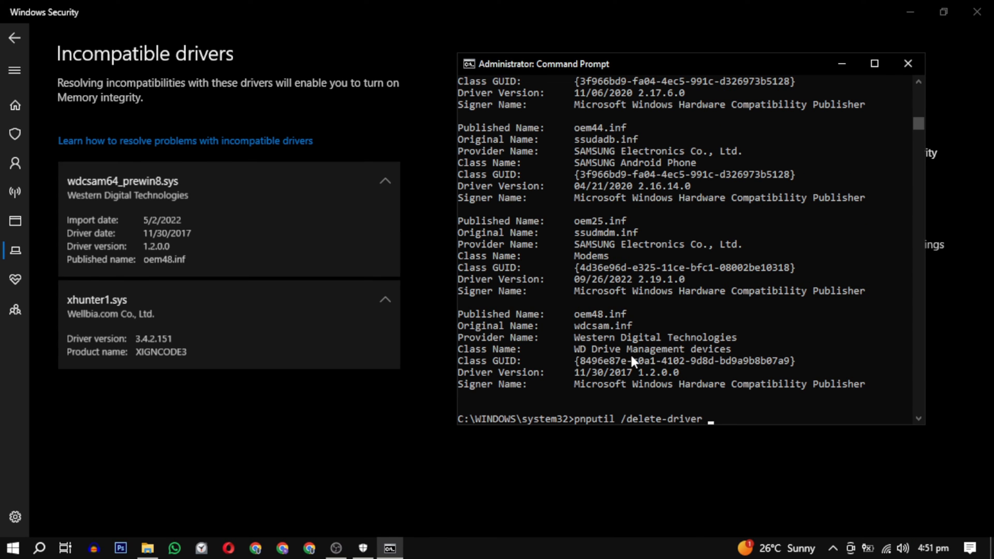
{"action": "type", "text": "oem48.inf /uninstall"}
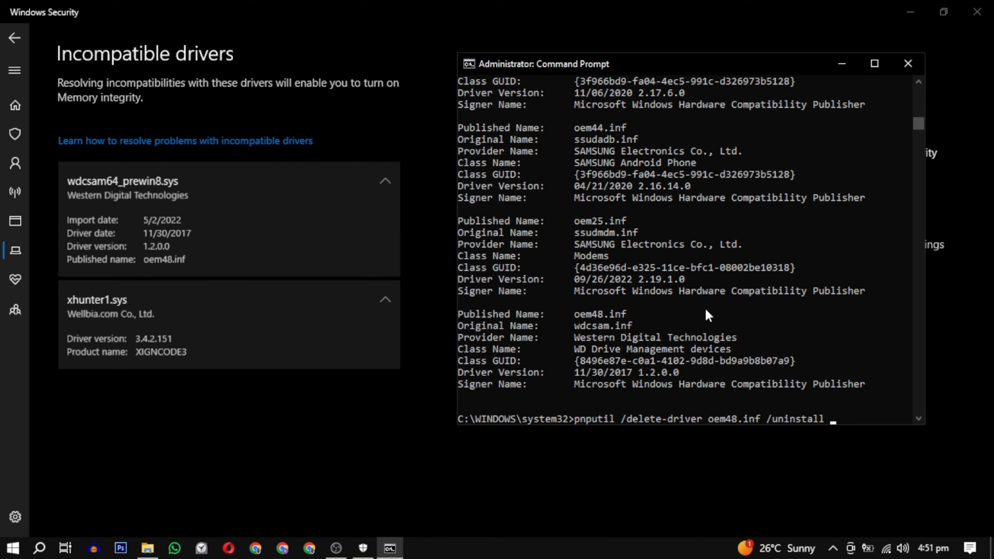
{"action": "type", "text": "/force"}
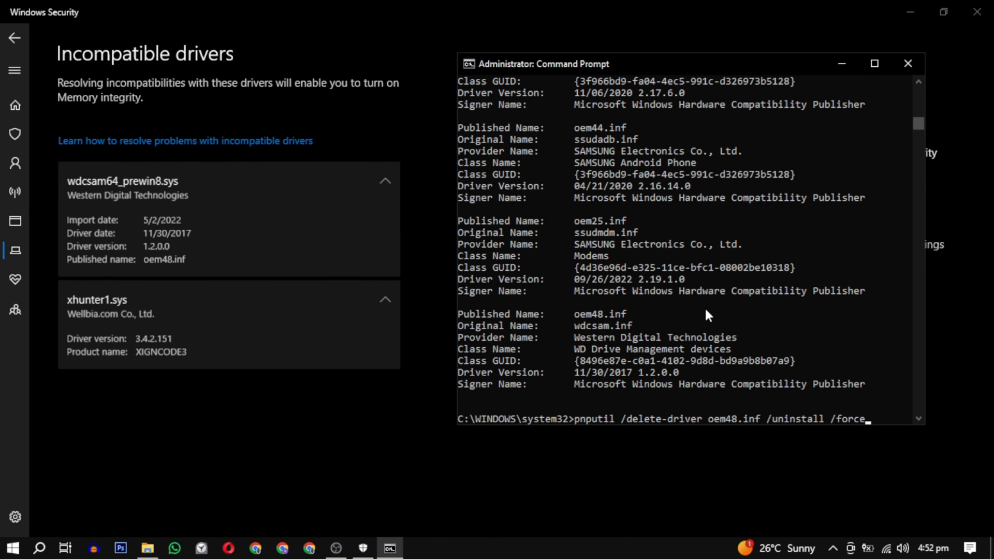
{"action": "mouse_move", "coordinate": [839, 427]}
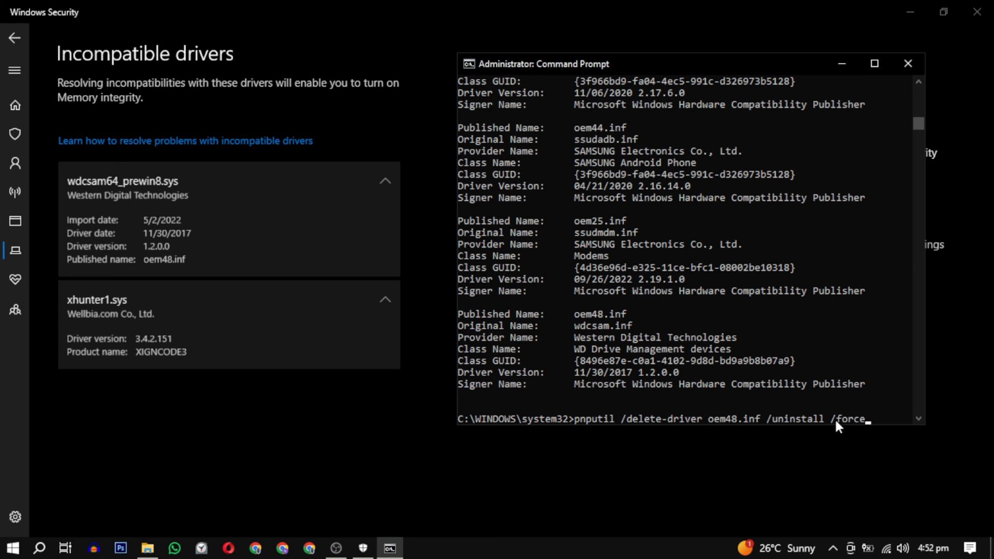
{"action": "key", "text": "enter"}
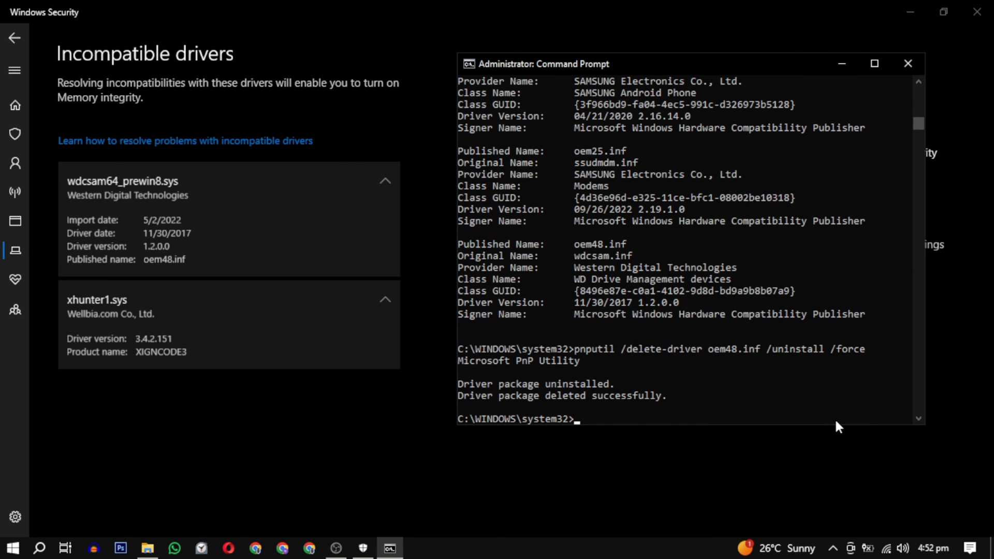
{"action": "mouse_move", "coordinate": [659, 420]}
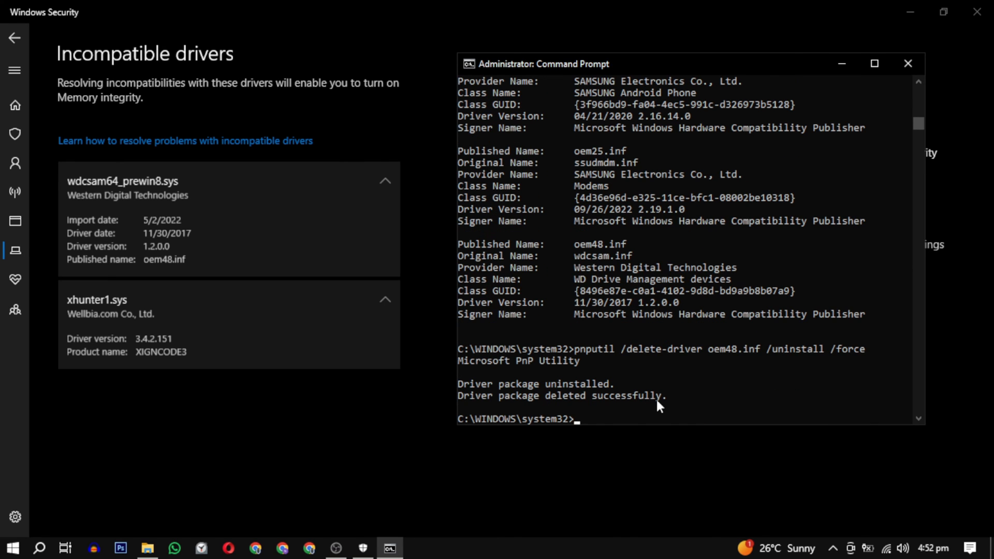
{"action": "mouse_move", "coordinate": [38, 48]}
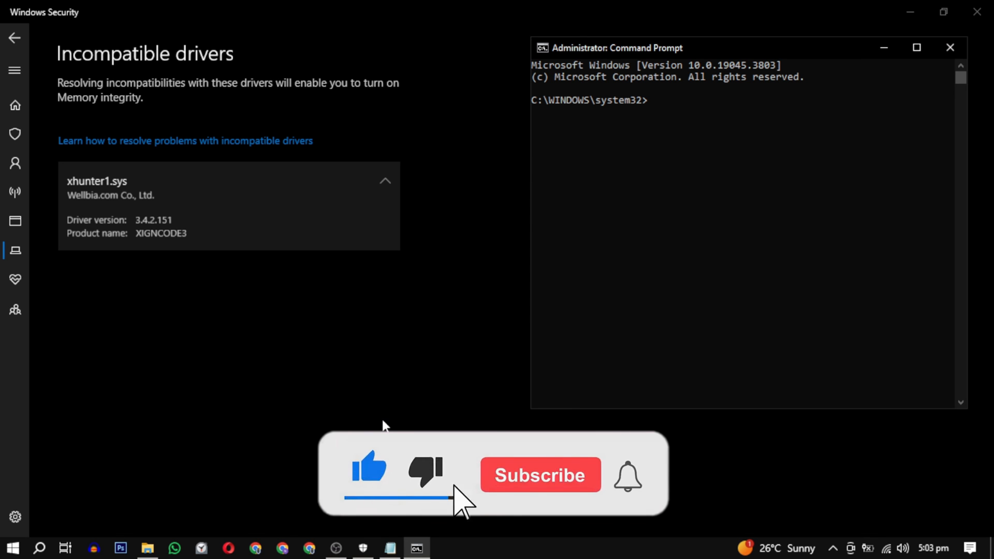
- Review the refreshed incompatible drivers list, now showing only xhunter1.sys
{"action": "left_click", "coordinate": [541, 476]}
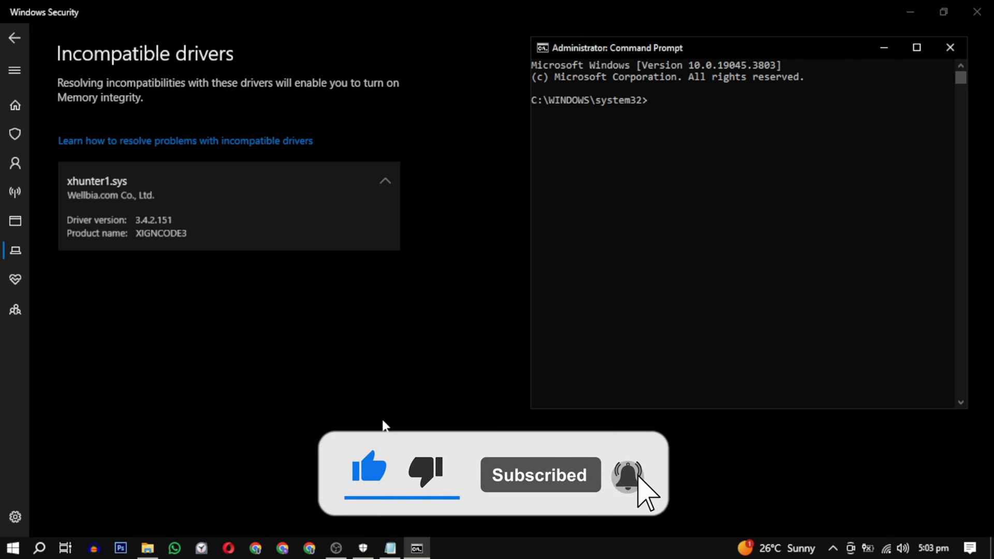